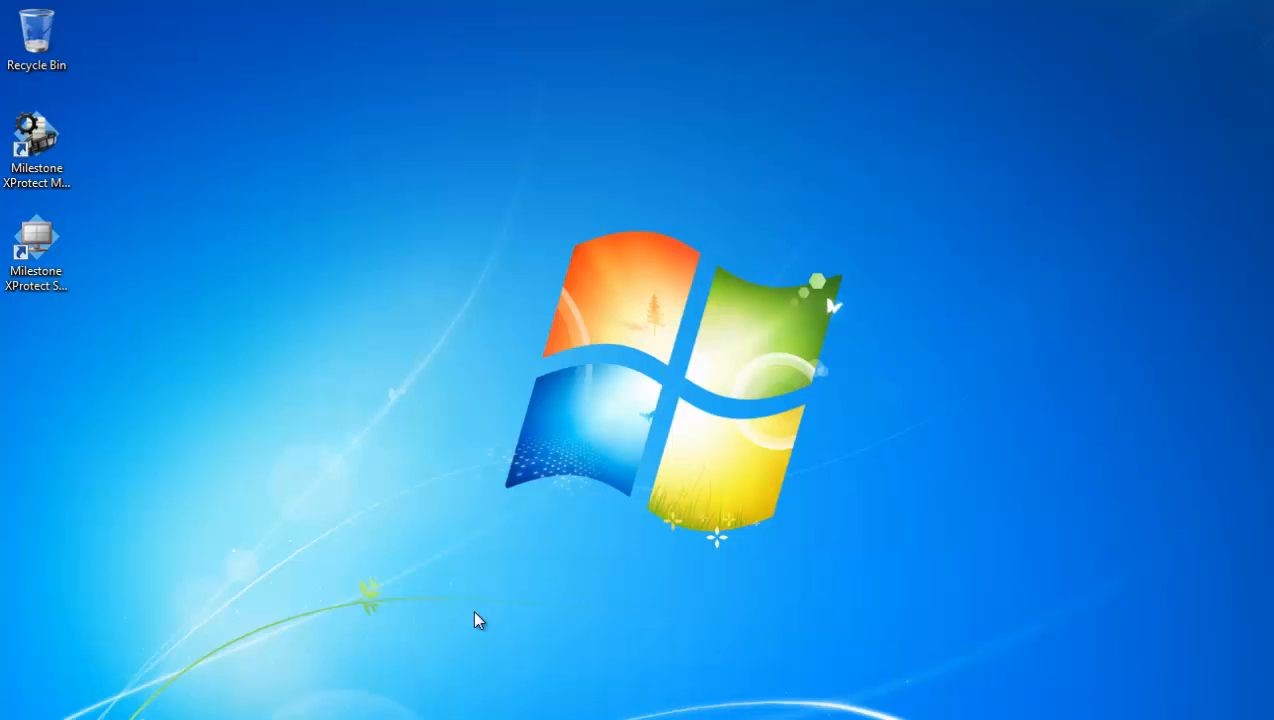
mouse_move(288, 560)
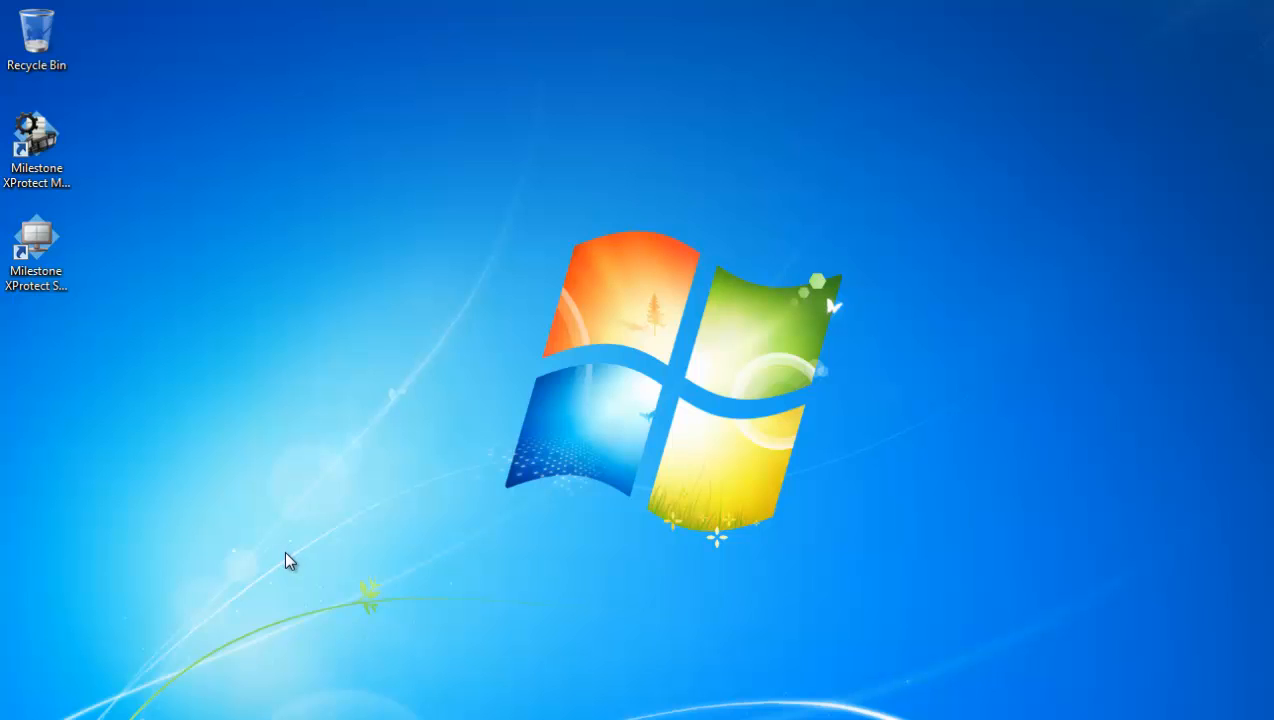
mouse_move(284, 520)
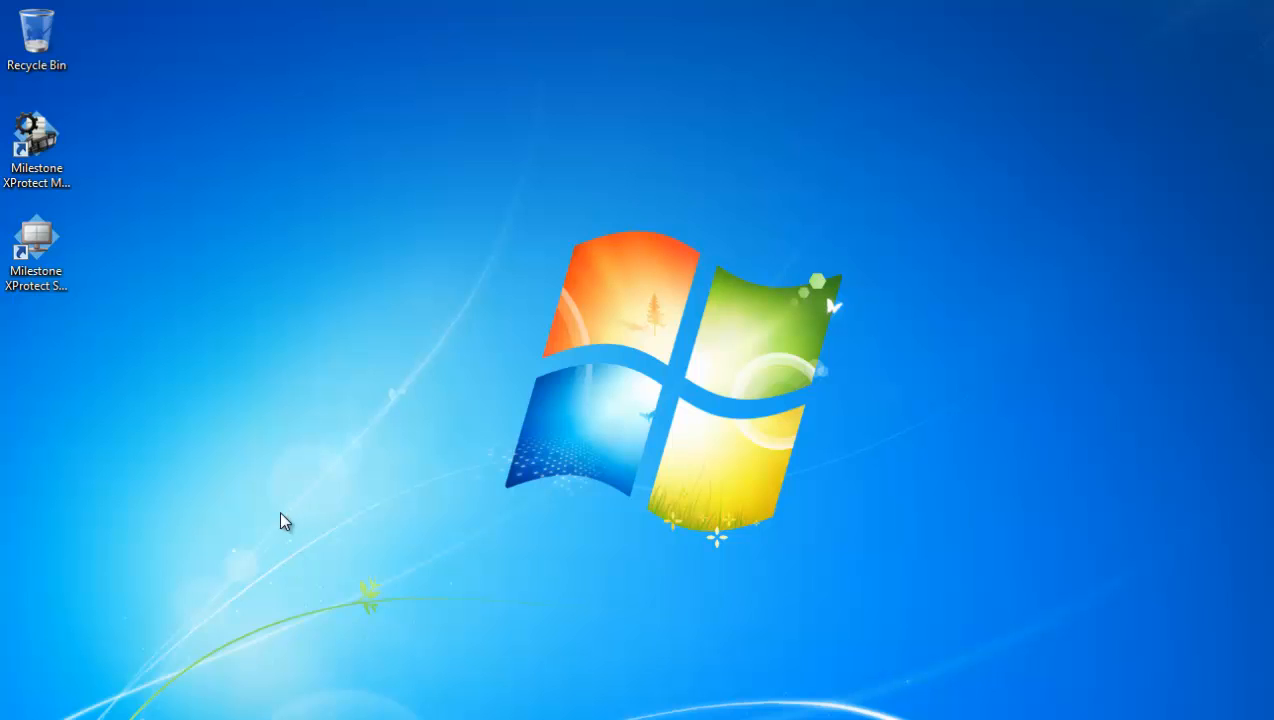
mouse_move(258, 408)
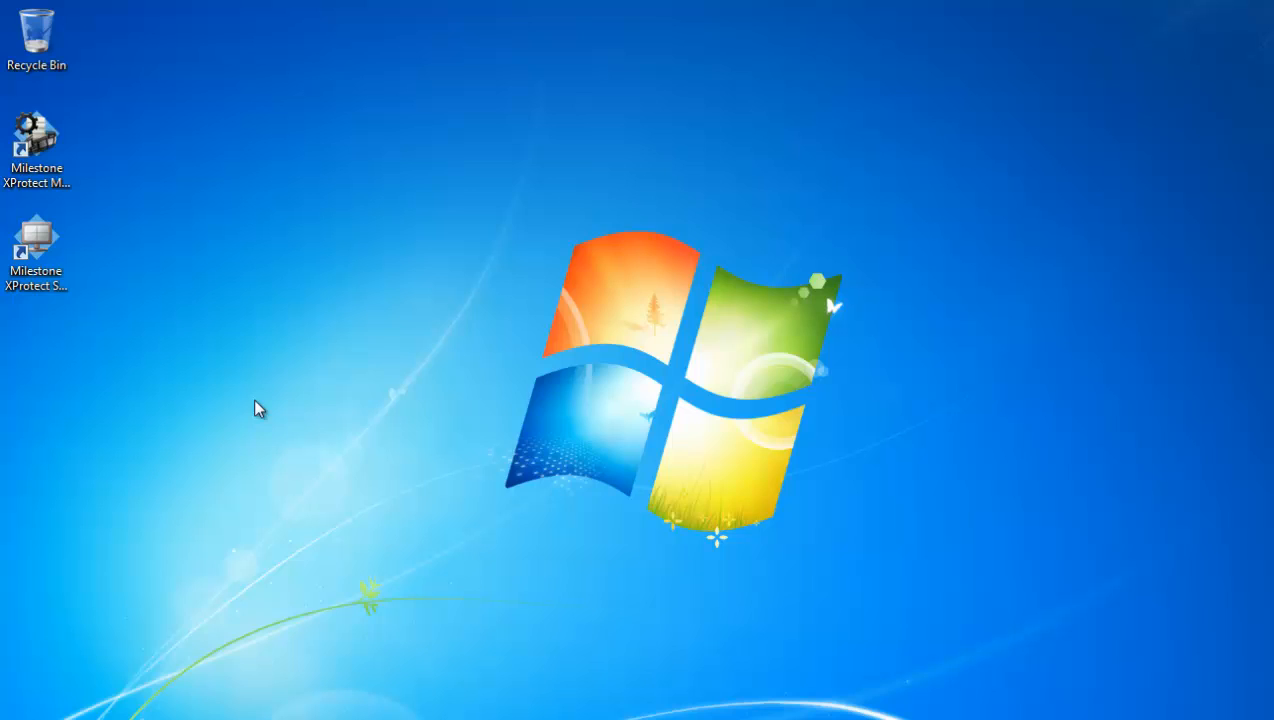
mouse_move(184, 352)
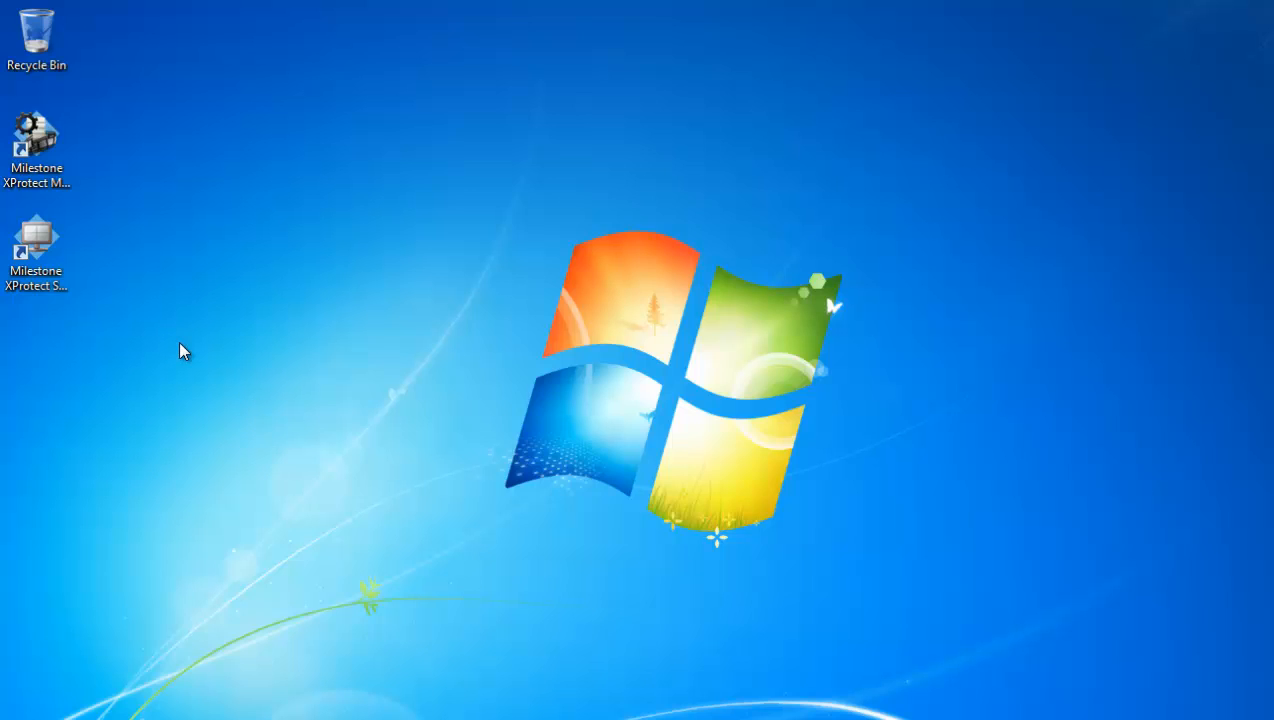
mouse_move(144, 360)
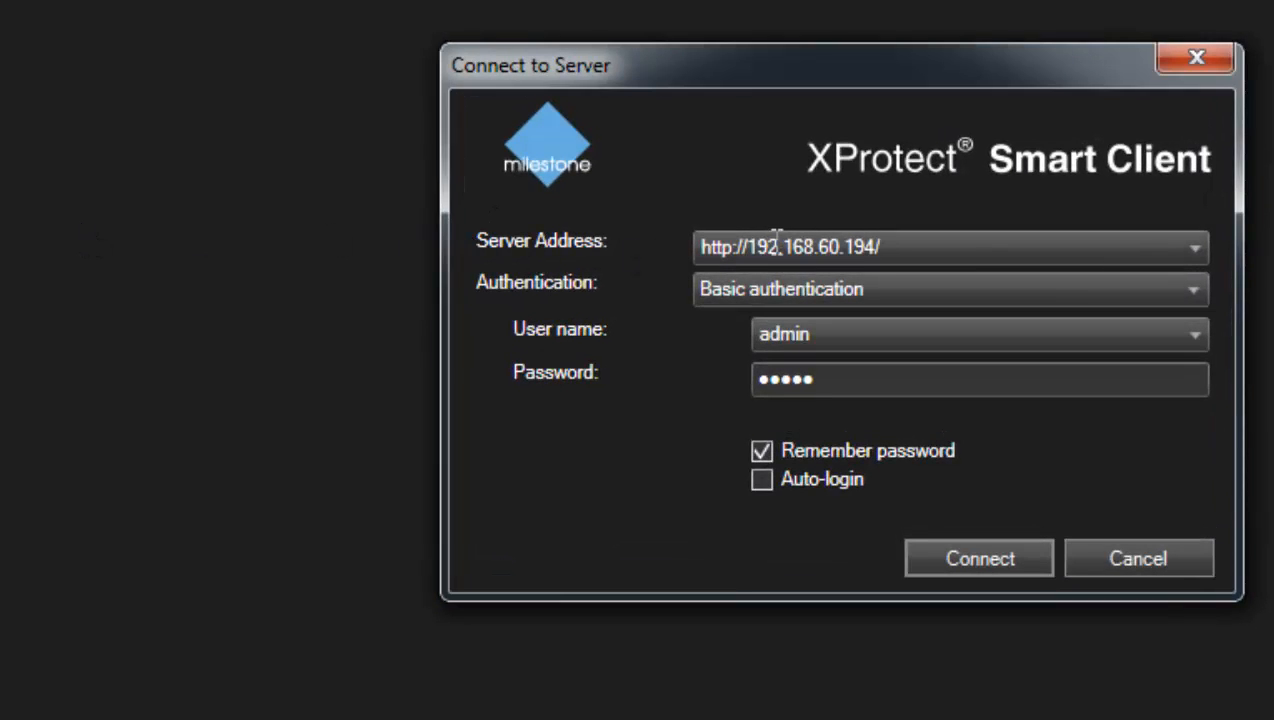
mouse_move(916, 242)
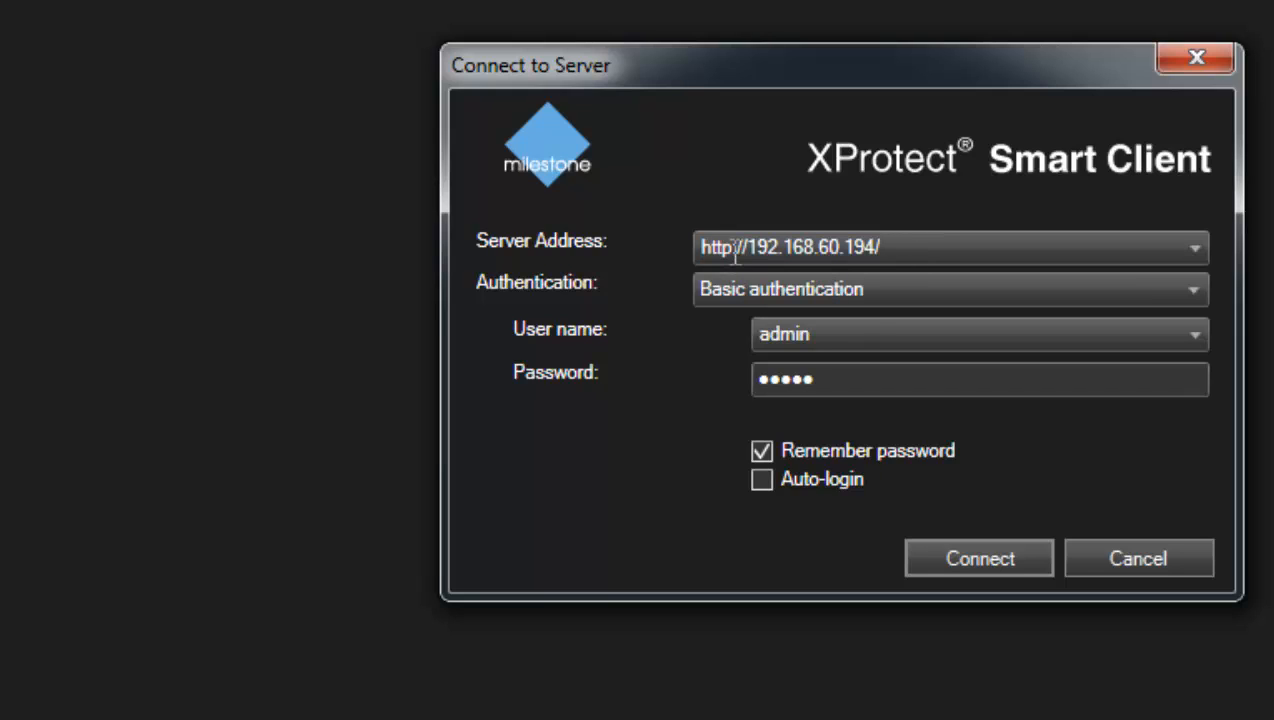
mouse_move(564, 310)
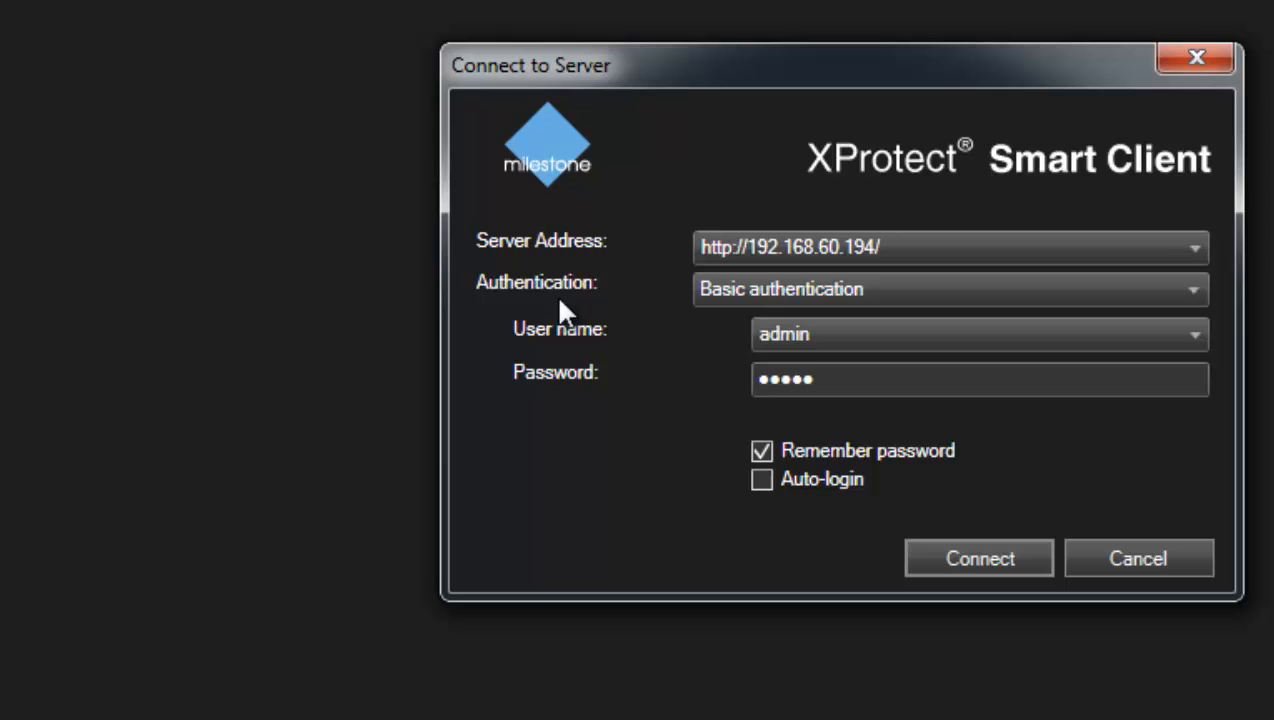
Step: Connect to the 192.168.60.194 server as admin using Basic authentication and reach the Live view
left_click(950, 288)
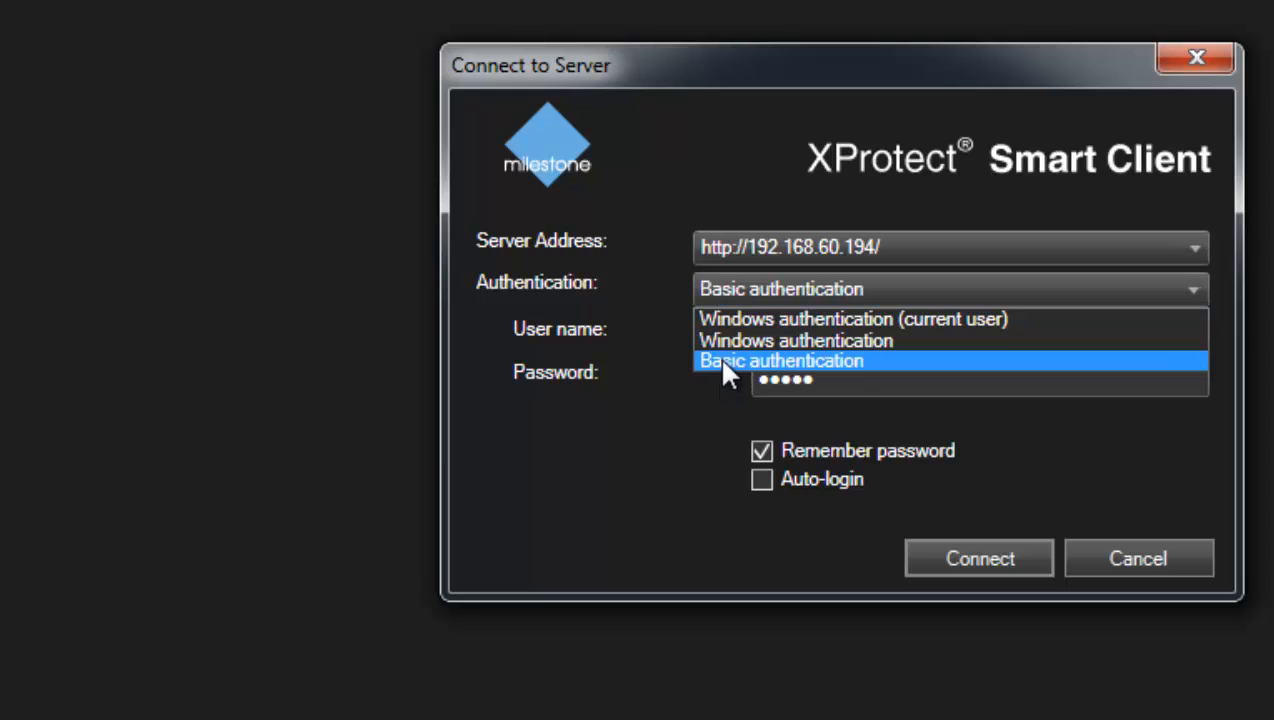
mouse_move(616, 432)
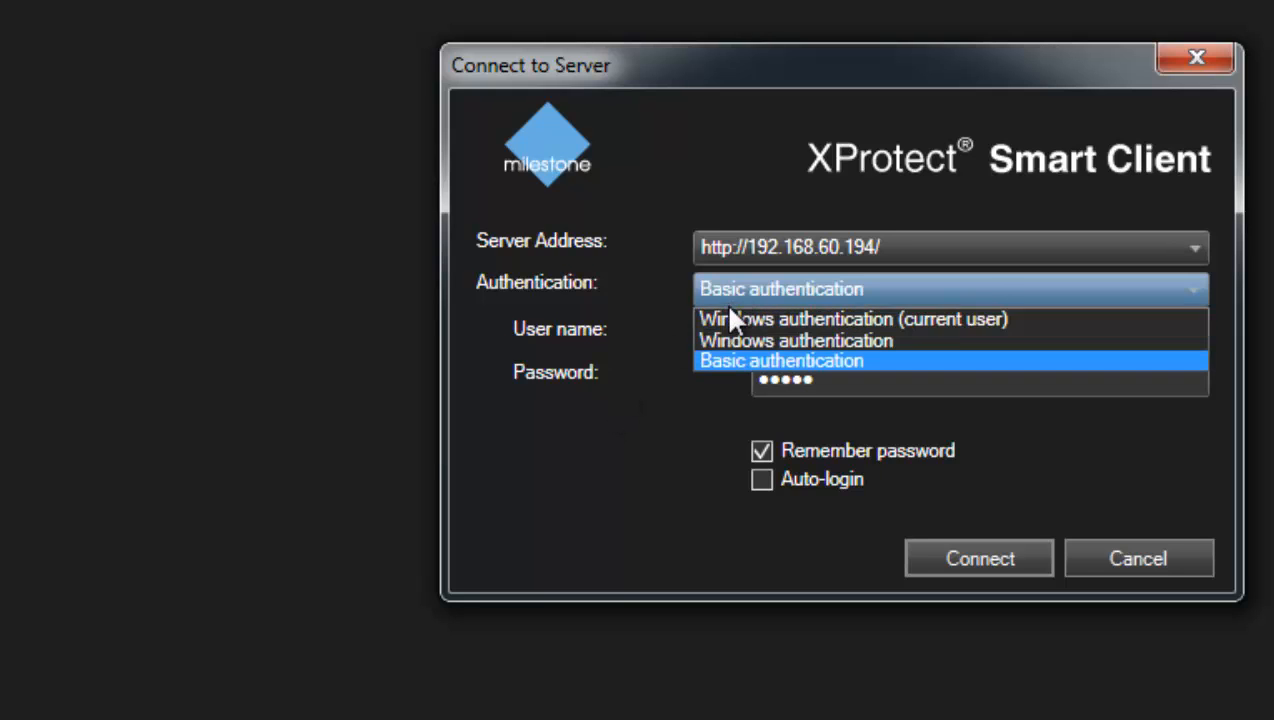
mouse_move(724, 378)
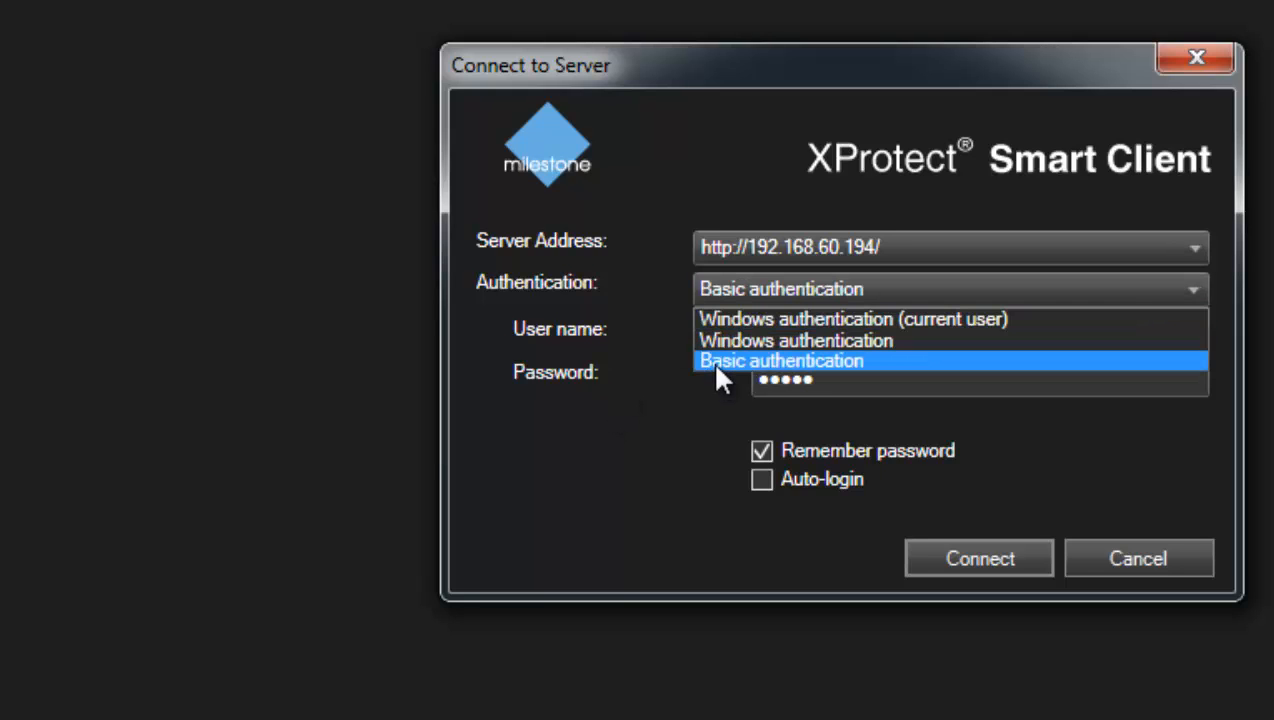
left_click(780, 360)
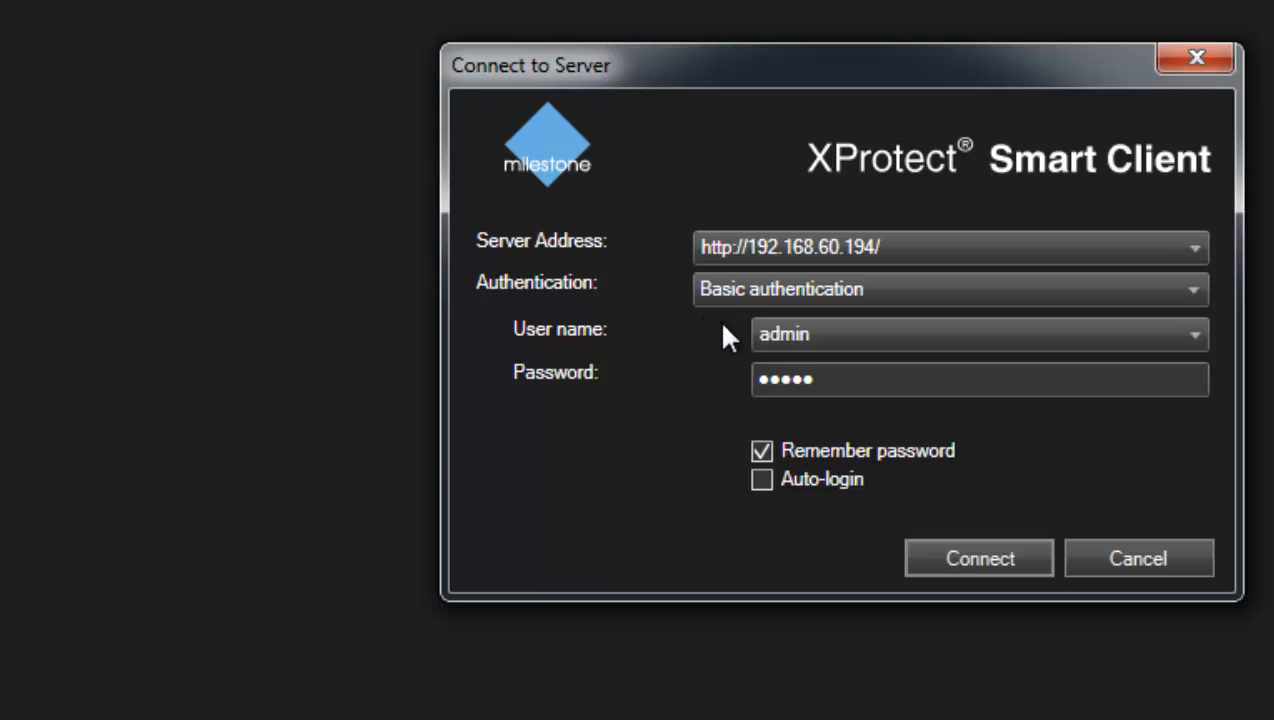
left_click(980, 380)
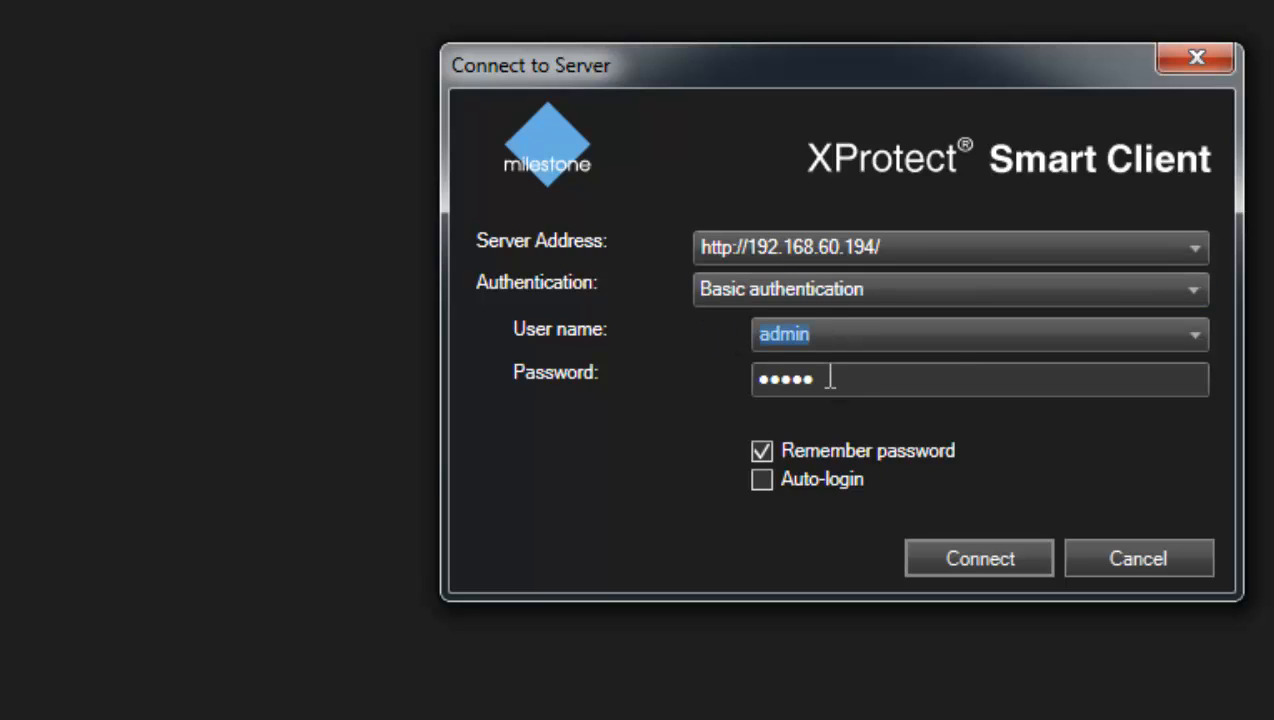
mouse_move(718, 432)
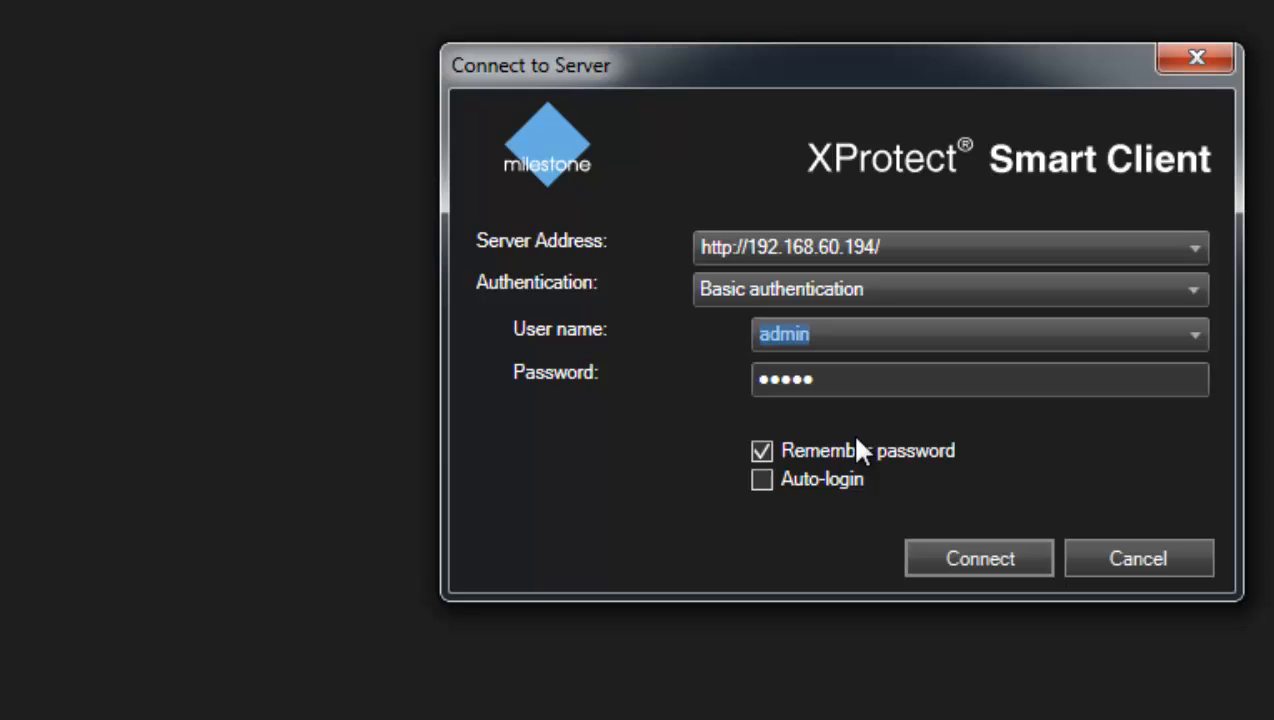
mouse_move(588, 568)
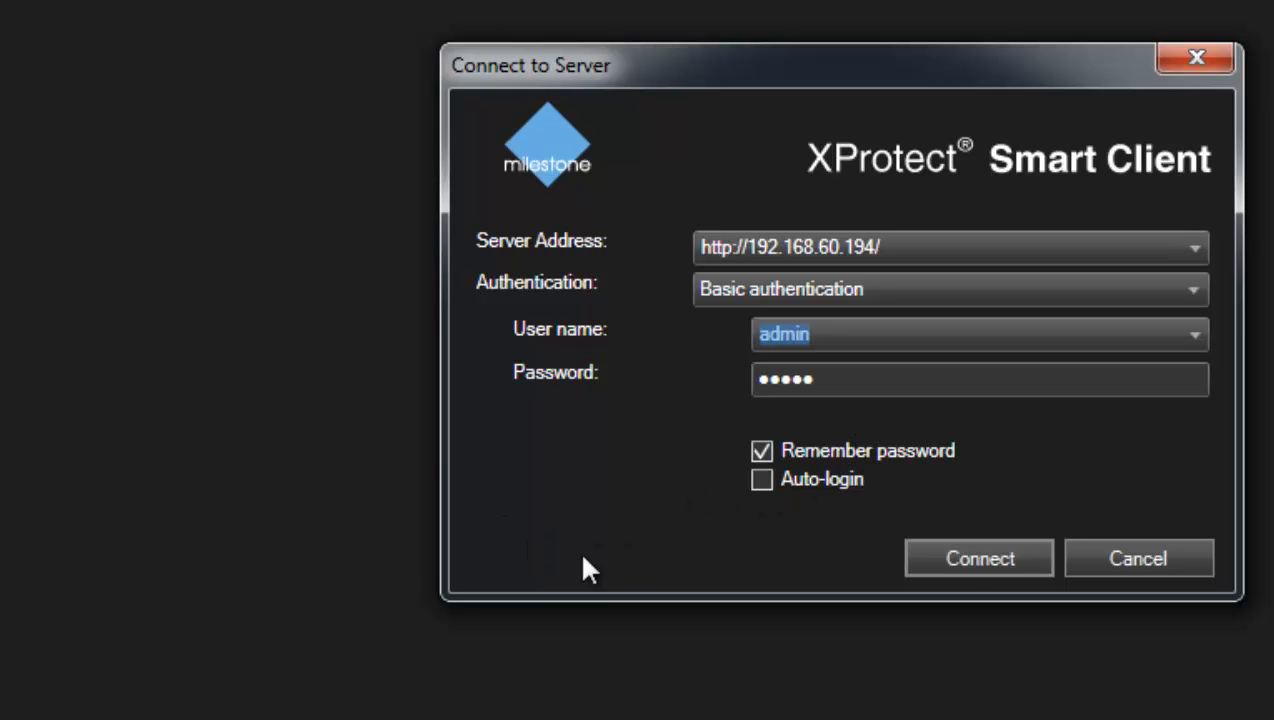
left_click(978, 558)
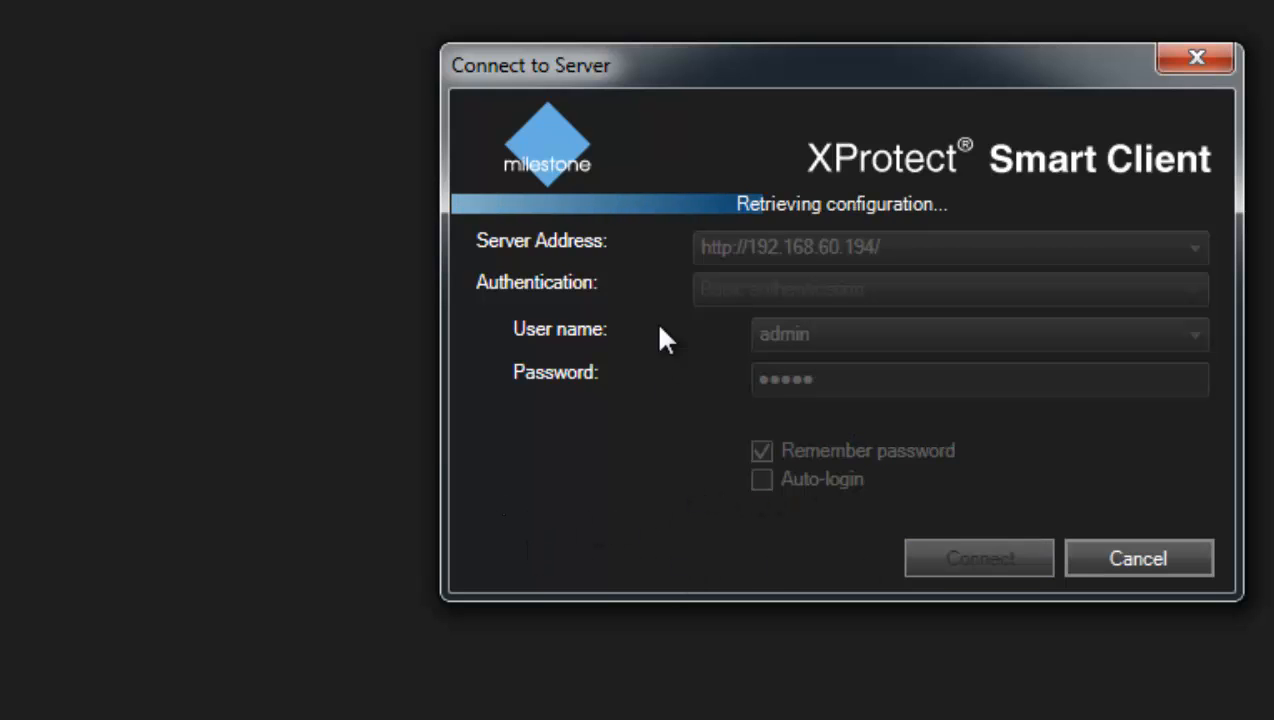
left_click(978, 558)
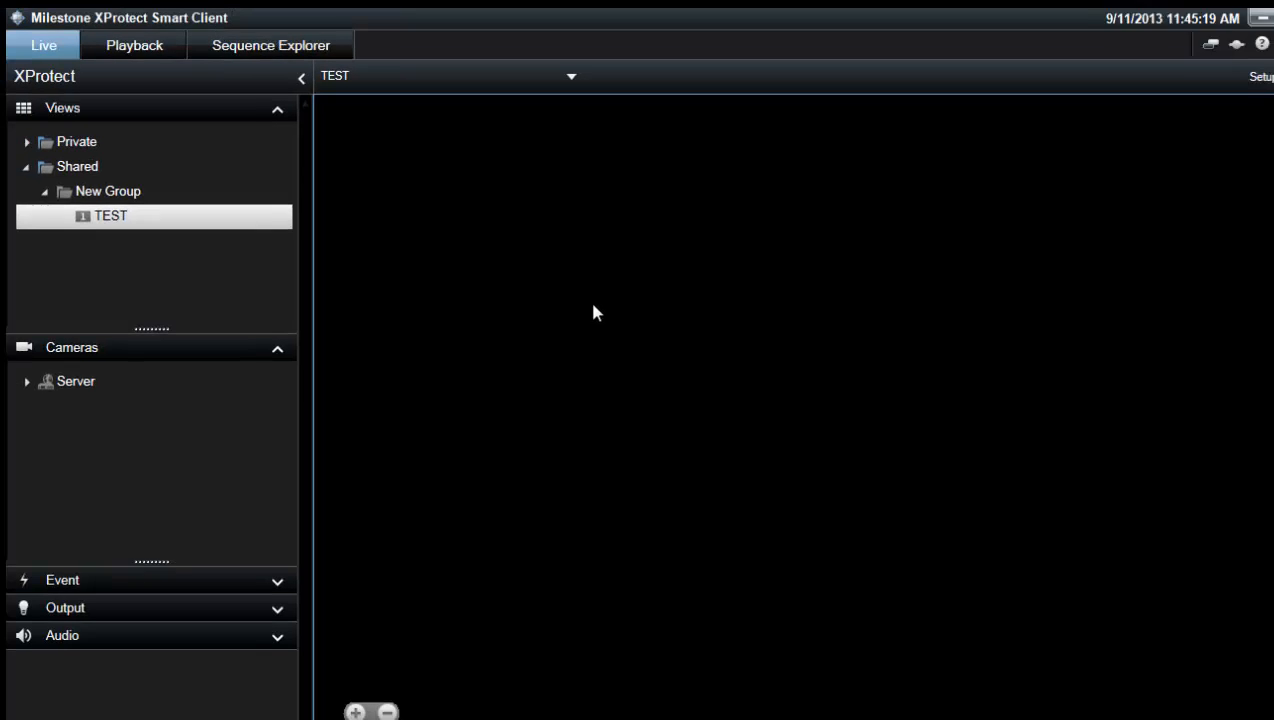